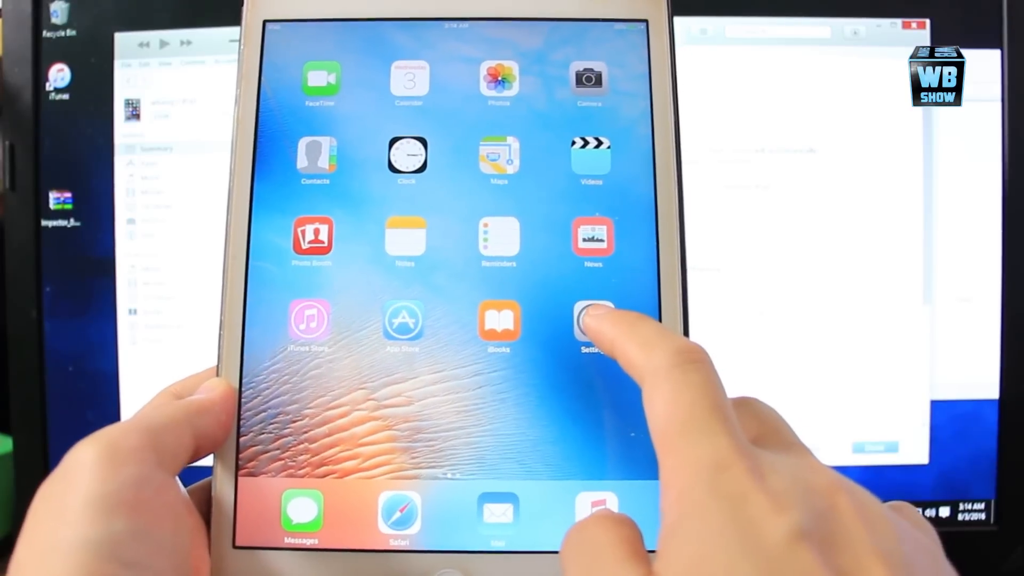
Open the iPad's Summary page in iTunes to confirm iOS 9.3.3 is up to date.
left_click(593, 321)
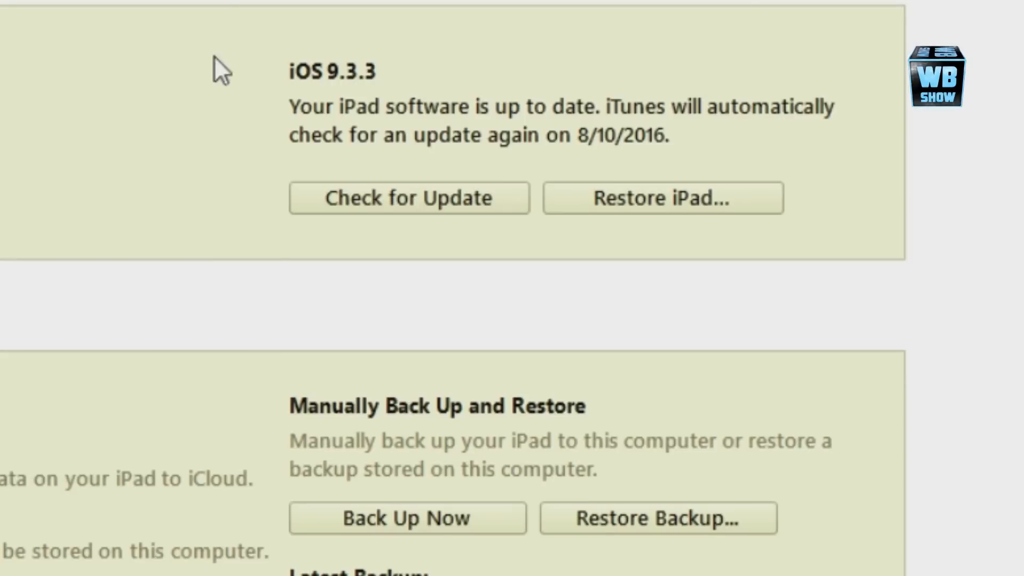
mouse_move(282, 215)
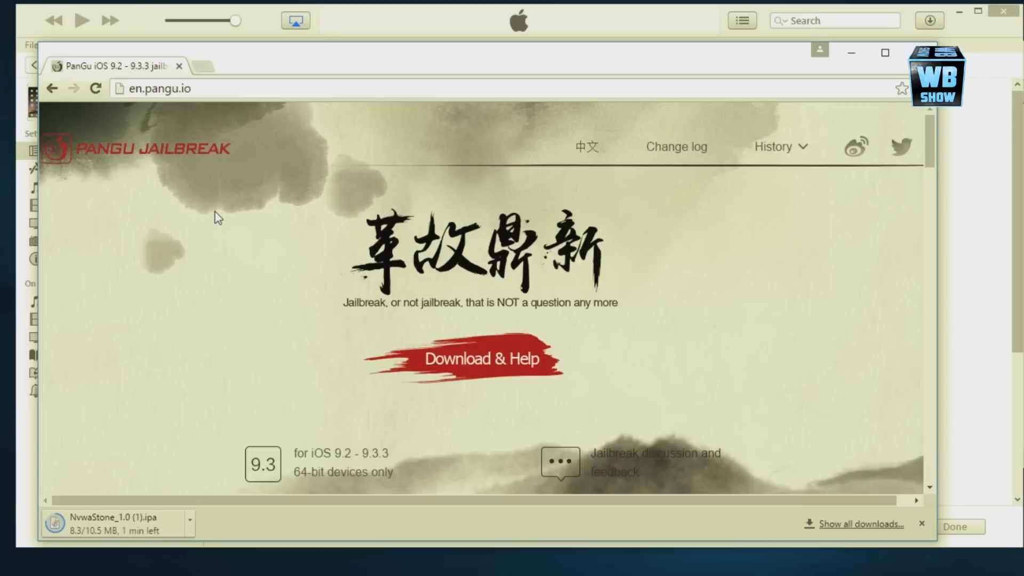
mouse_move(200, 201)
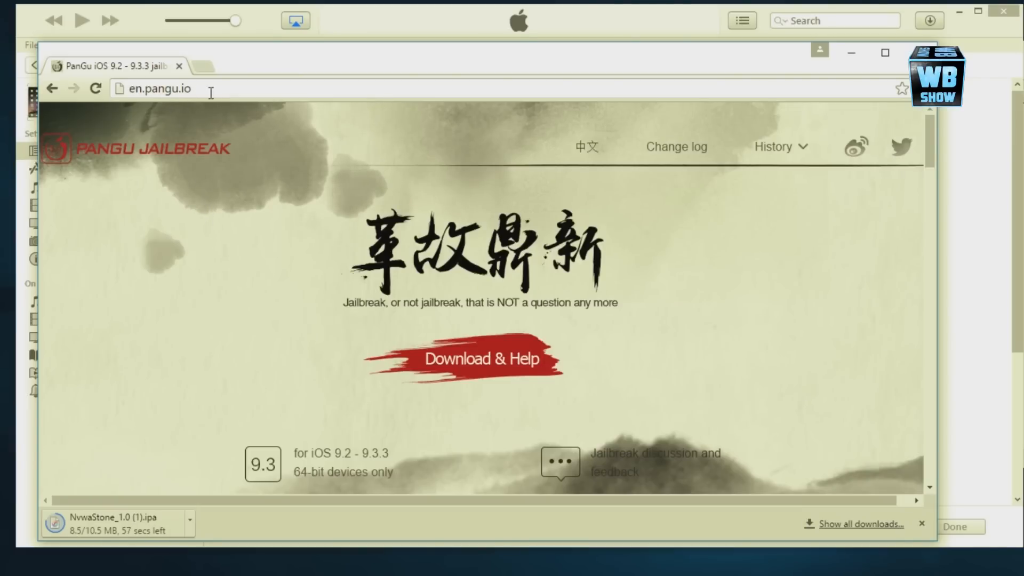
mouse_move(262, 266)
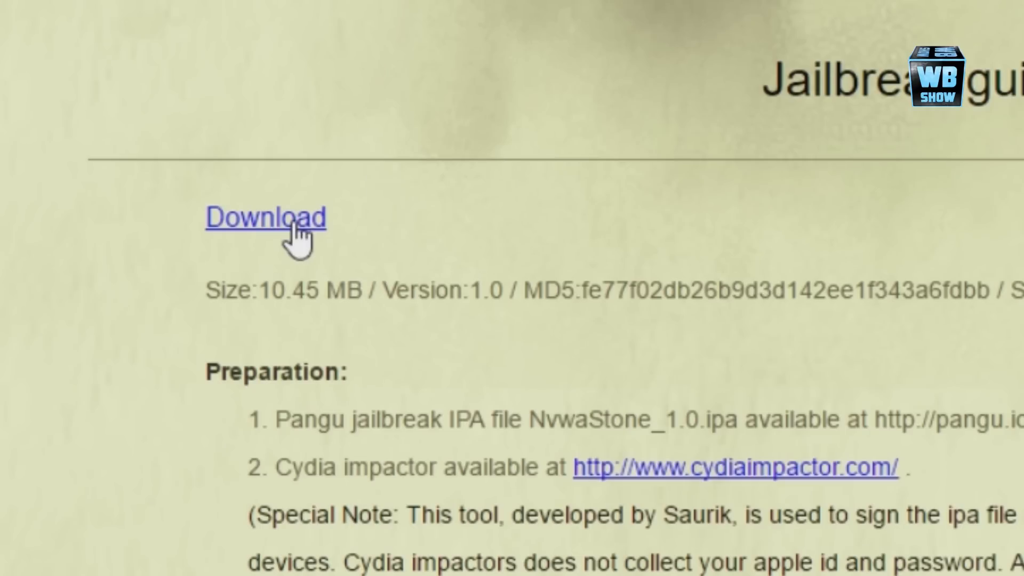
Start downloading NvwaStone_1.0.ipa from Pangu's jailbreak guide page.
left_click(192, 181)
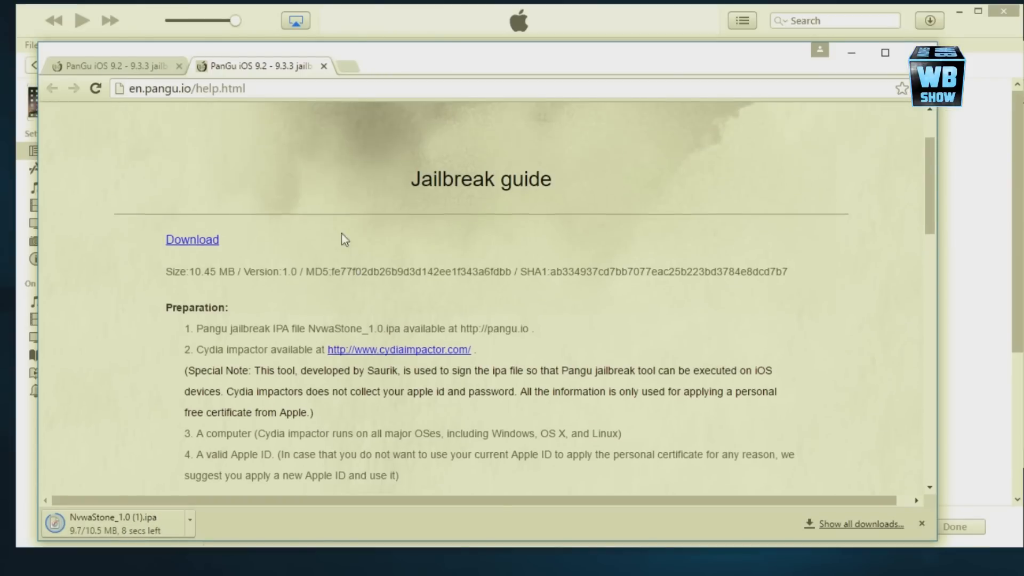
scroll("down", 3)
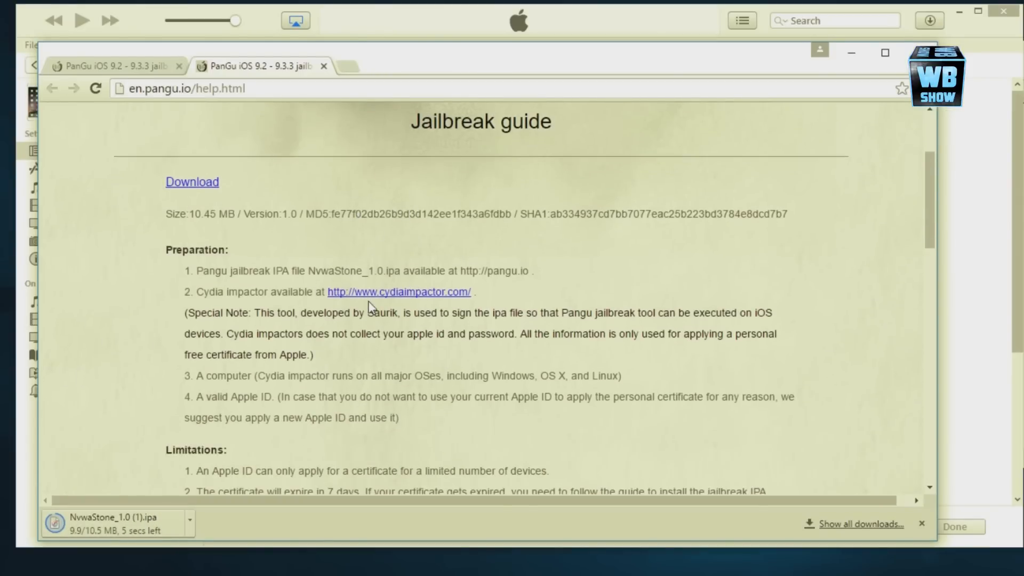
mouse_move(448, 302)
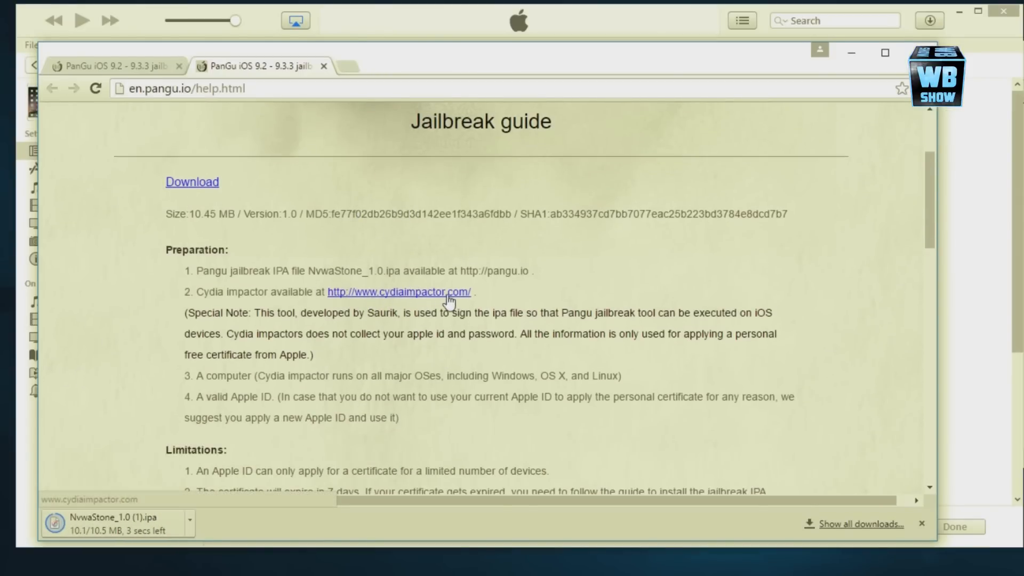
Open cydiaimpactor.com from the guide and scroll to its Windows download link.
left_click(398, 291)
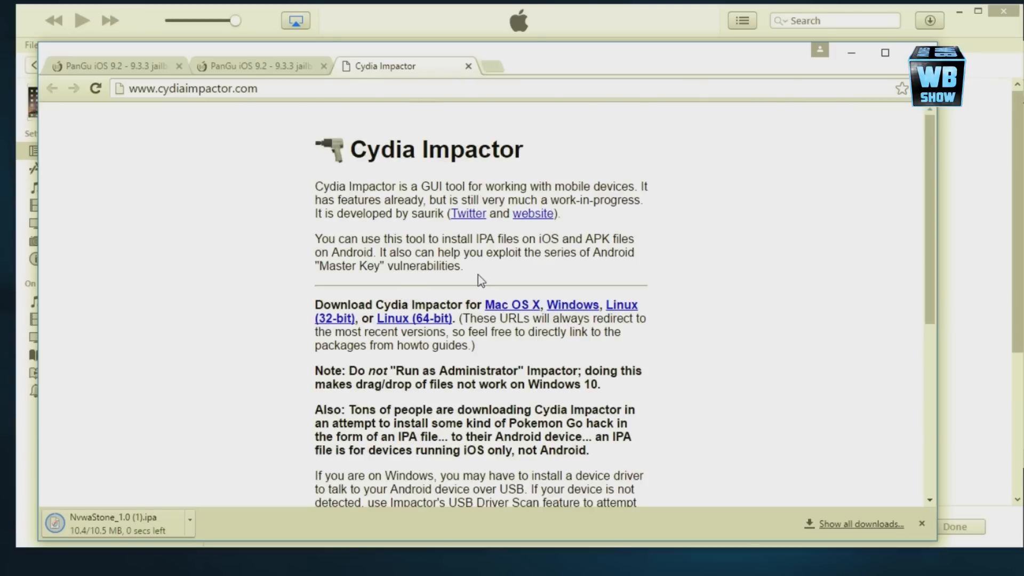
scroll("down", 3)
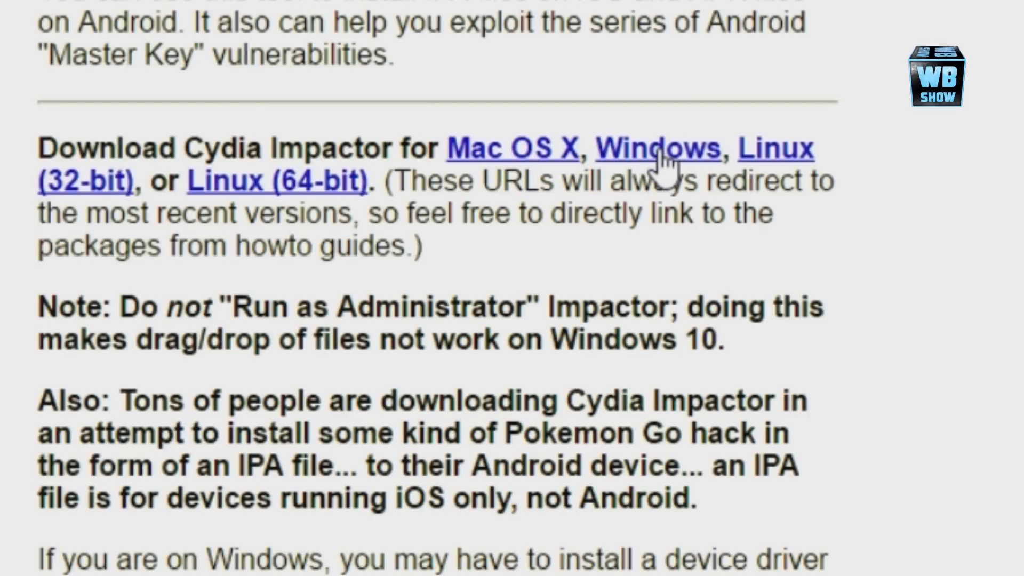
mouse_move(561, 183)
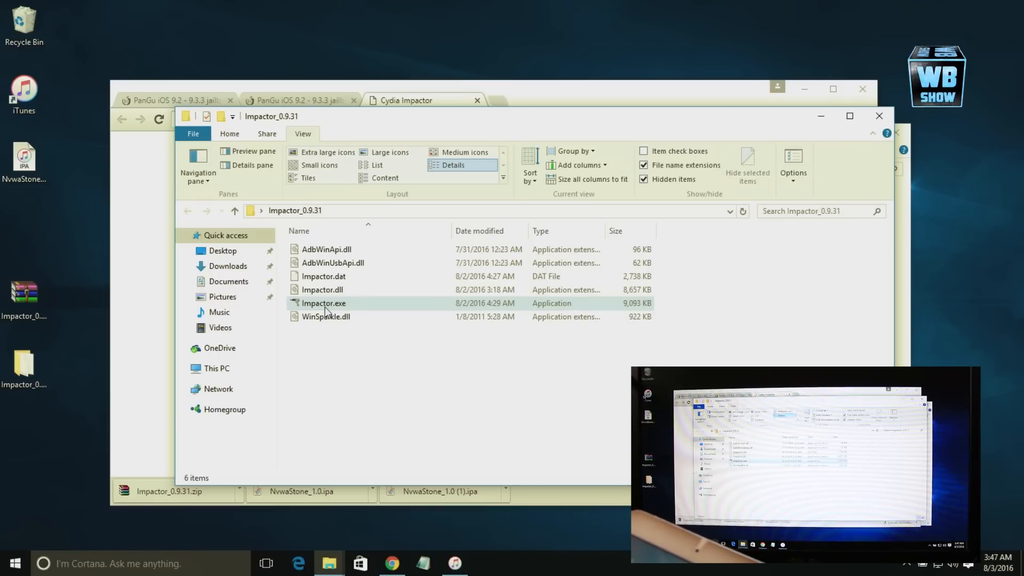
double_click(323, 303)
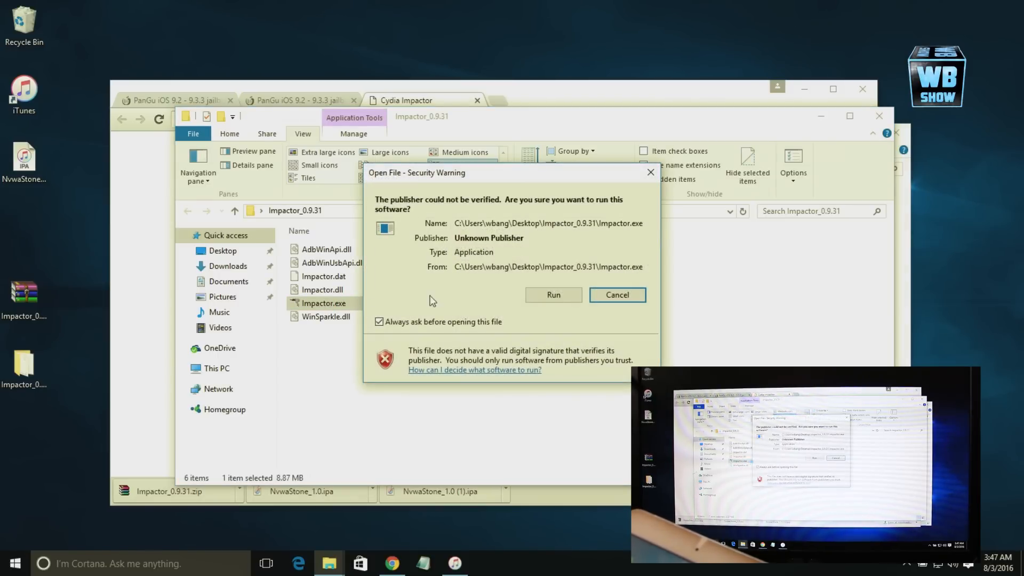
left_click(616, 295)
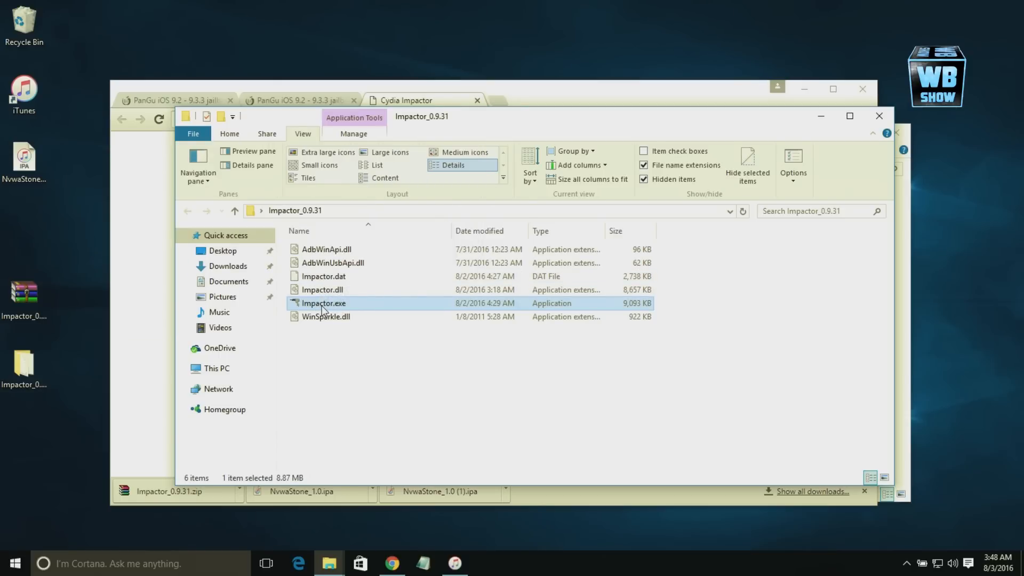
right_click(323, 303)
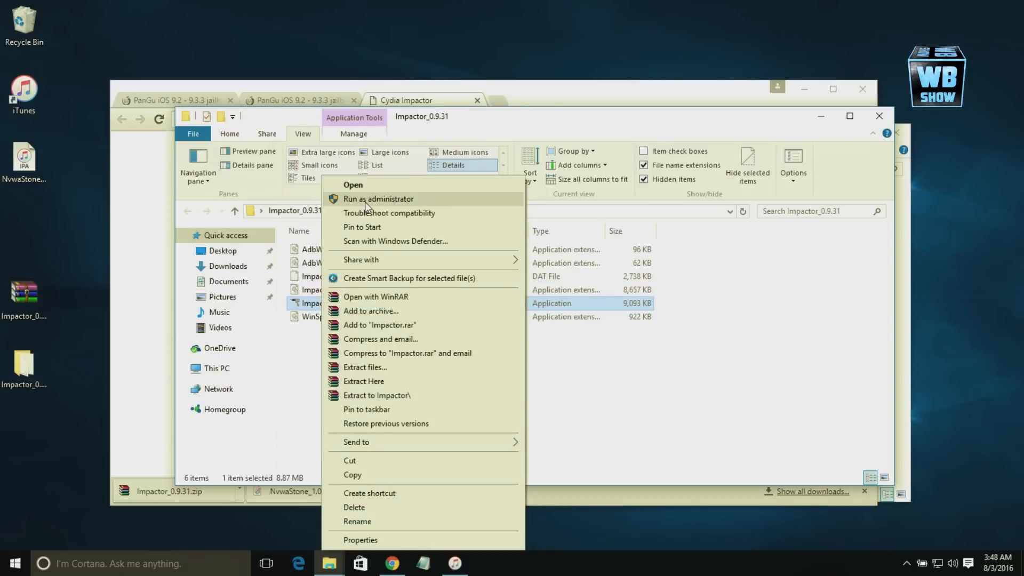
left_click(377, 198)
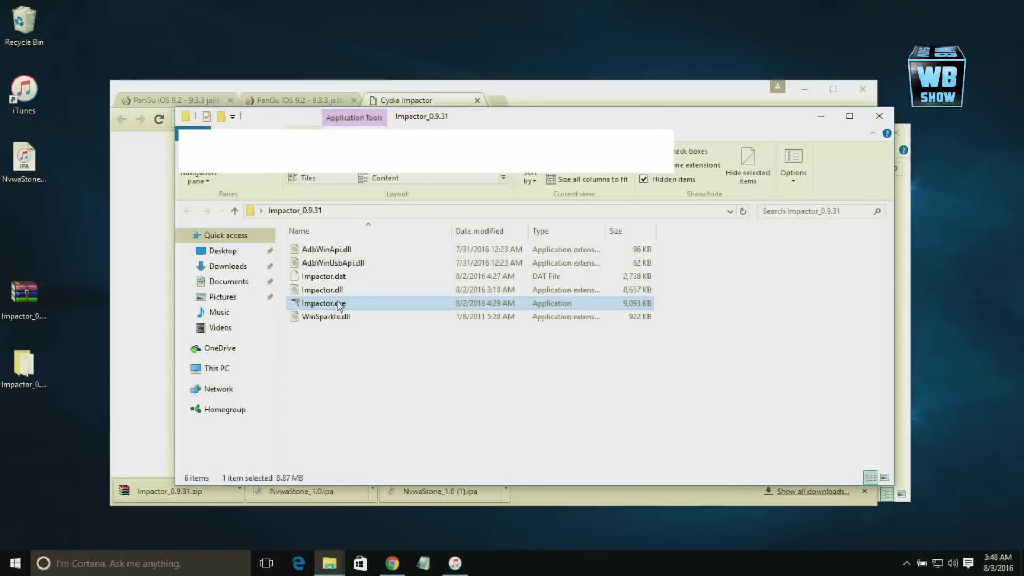
right_click(320, 303)
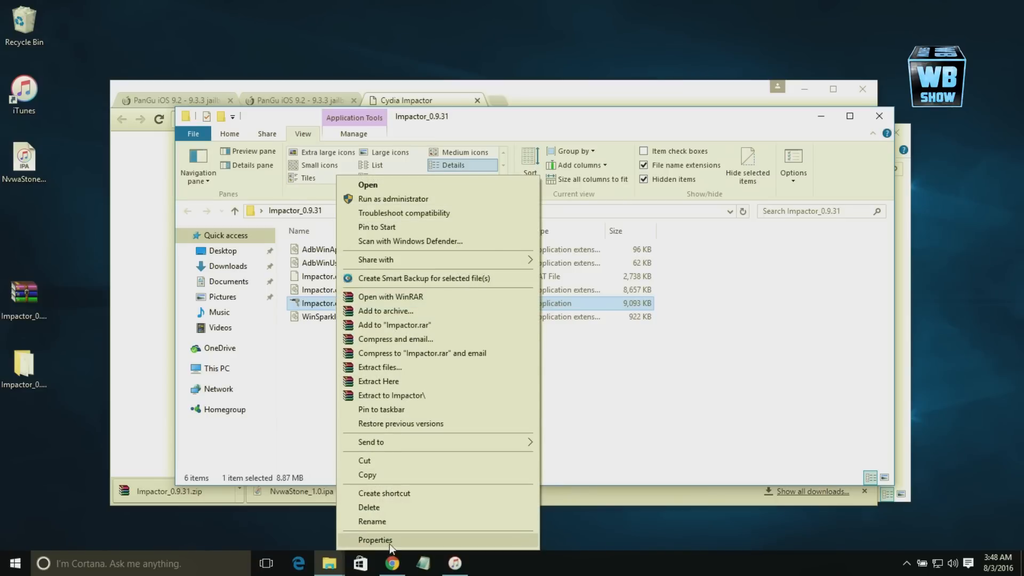
left_click(375, 539)
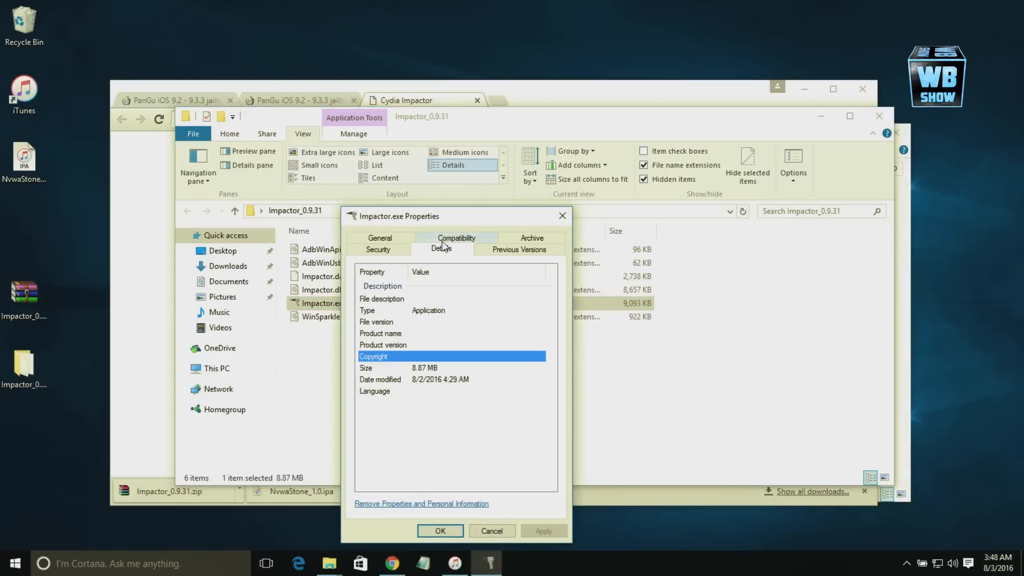
left_click(456, 237)
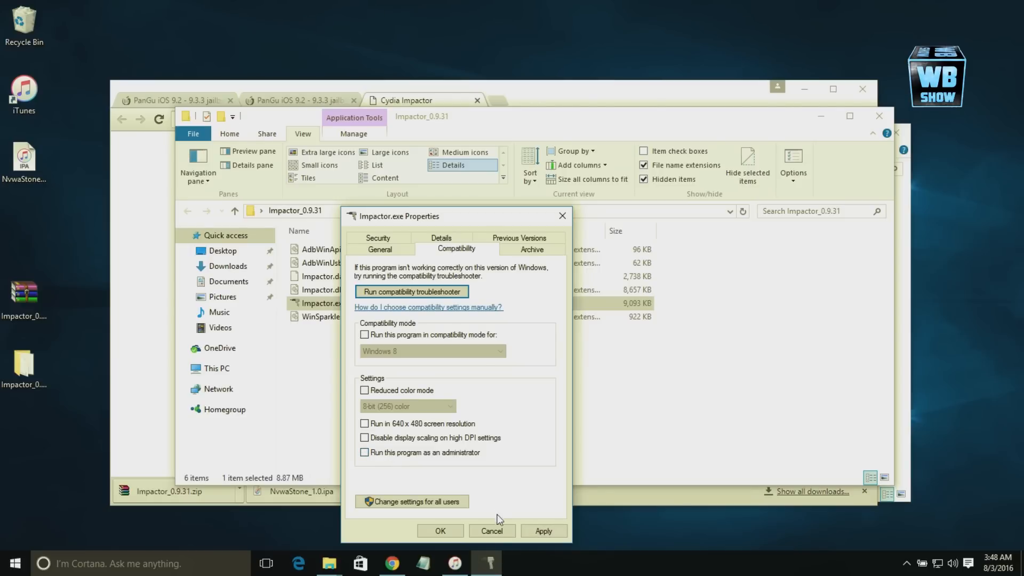
left_click(491, 530)
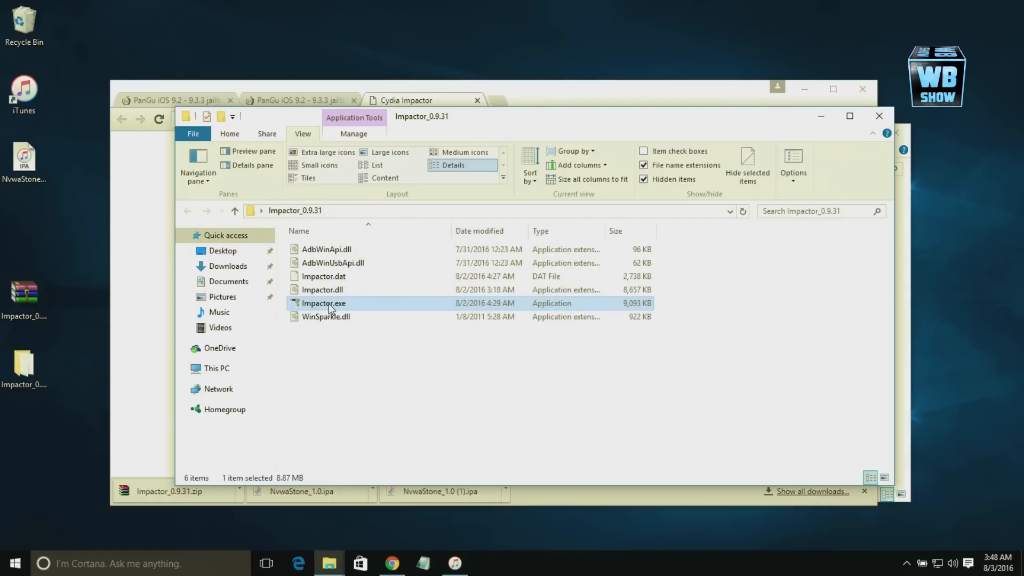
Run Impactor.exe past the security warning until it detects the connected iPad.
double_click(322, 303)
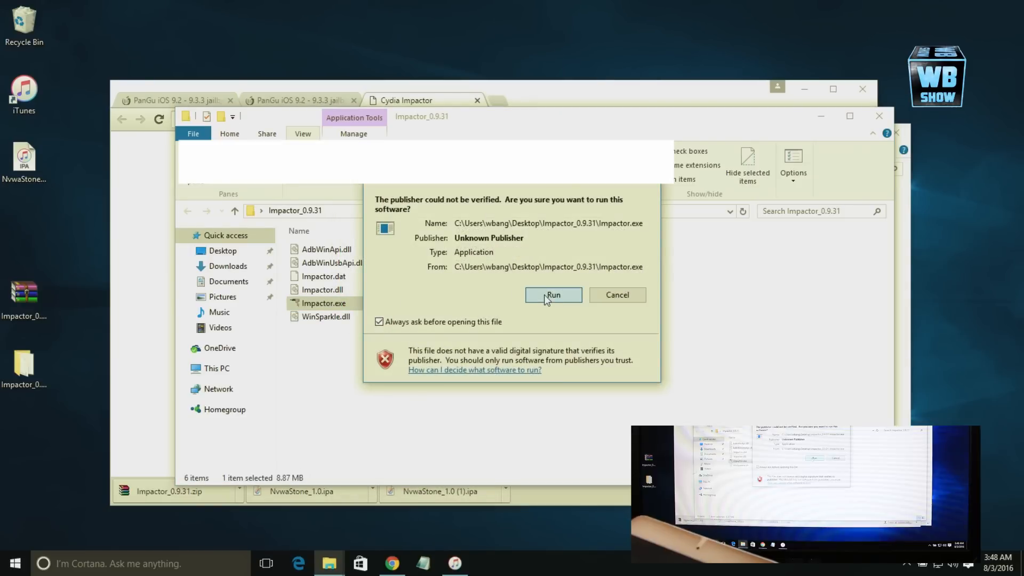
left_click(552, 294)
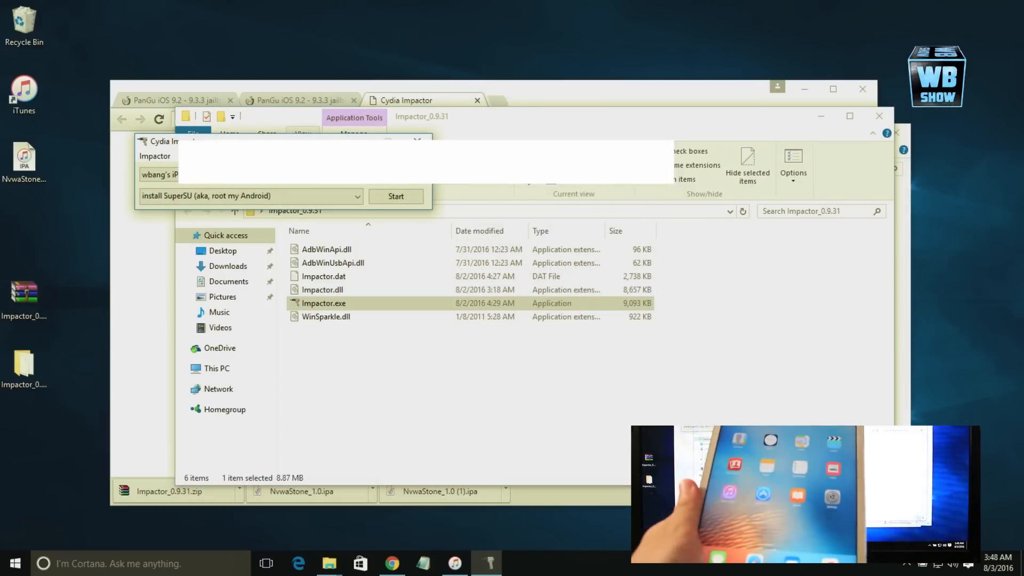
left_click(248, 195)
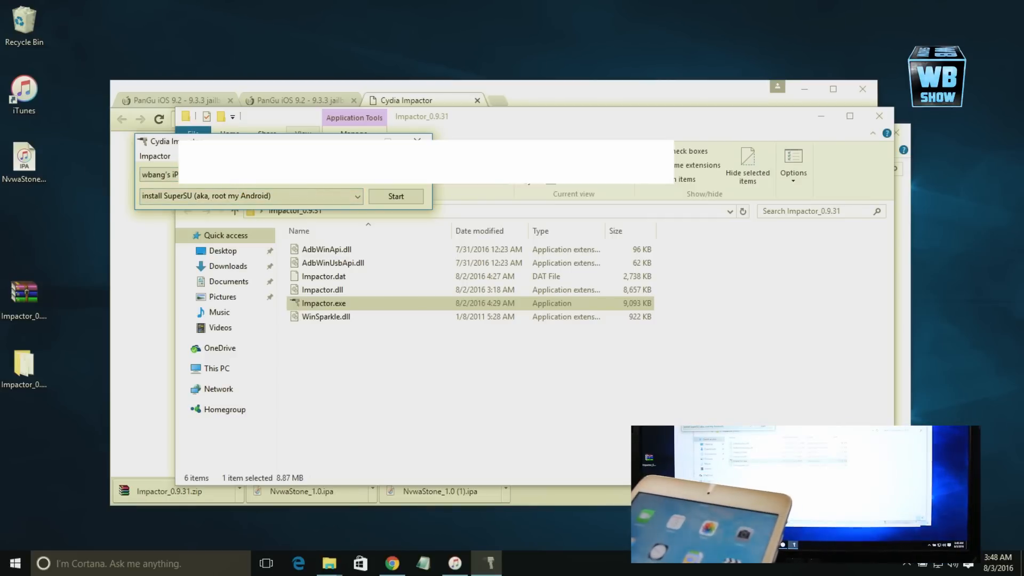
left_click(24, 159)
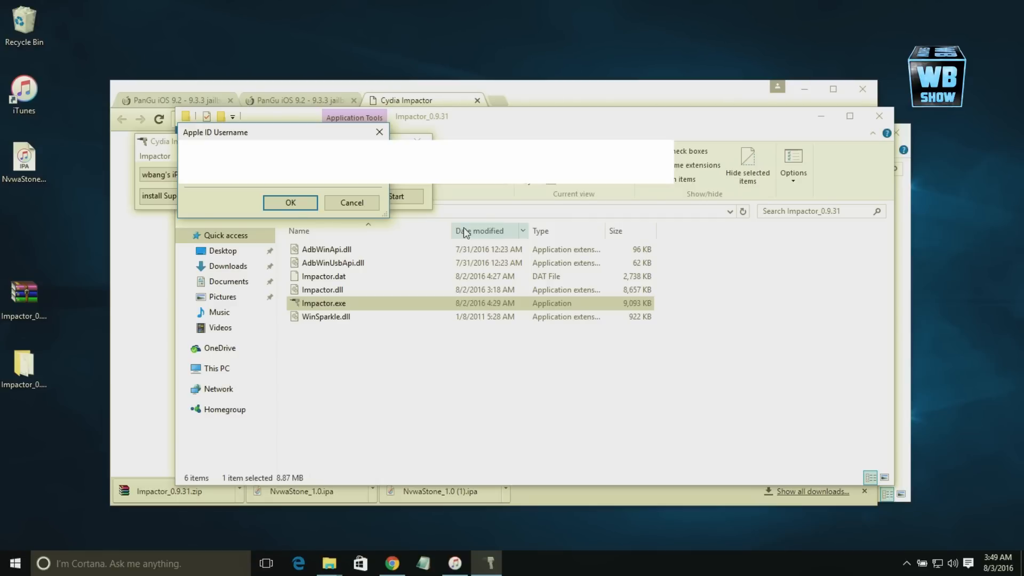
Submit the Apple ID and accept the certificate revocation warning to sideload Pangu.
left_click(290, 203)
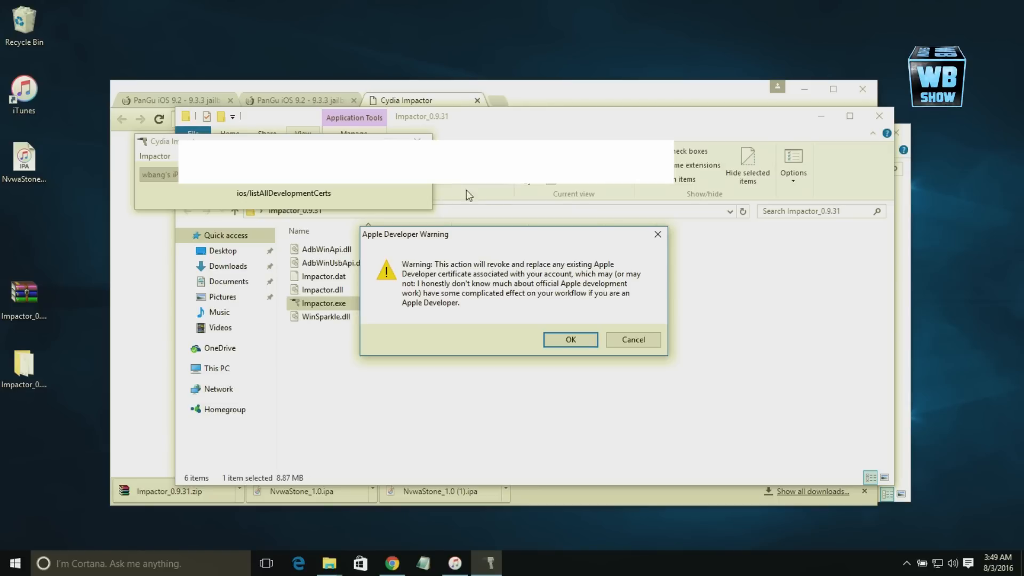
mouse_move(267, 191)
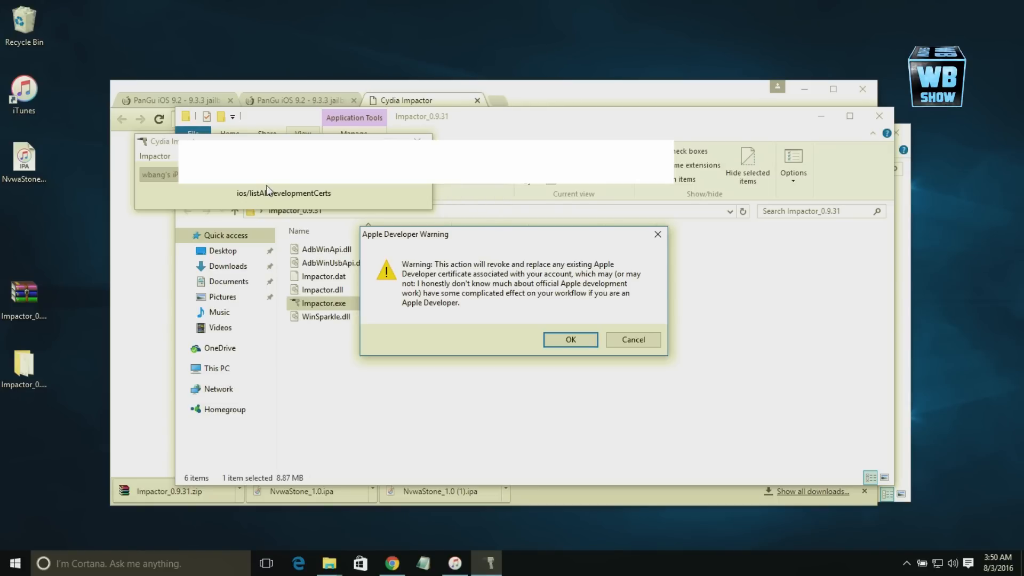
mouse_move(491, 277)
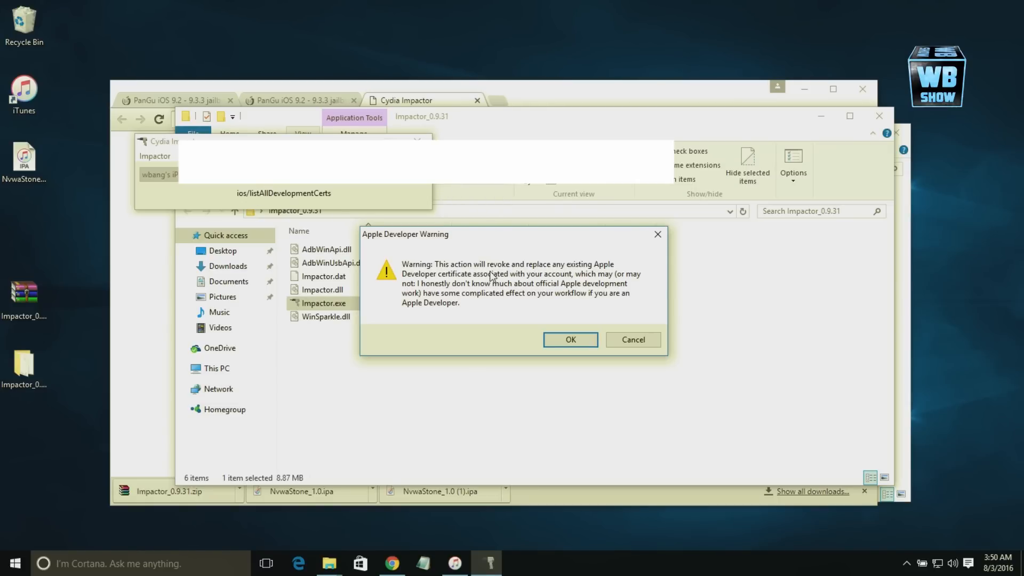
mouse_move(512, 247)
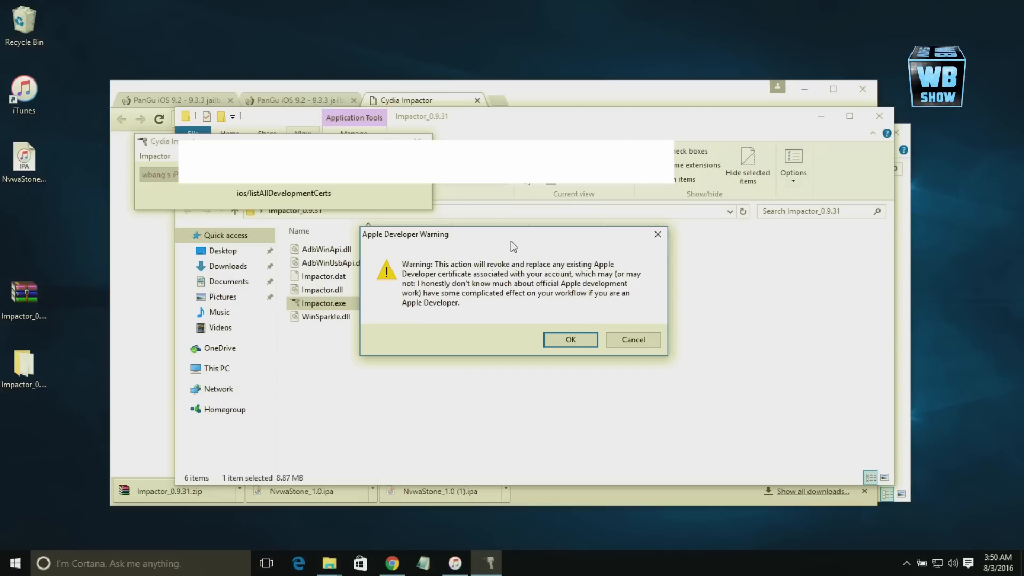
mouse_move(496, 274)
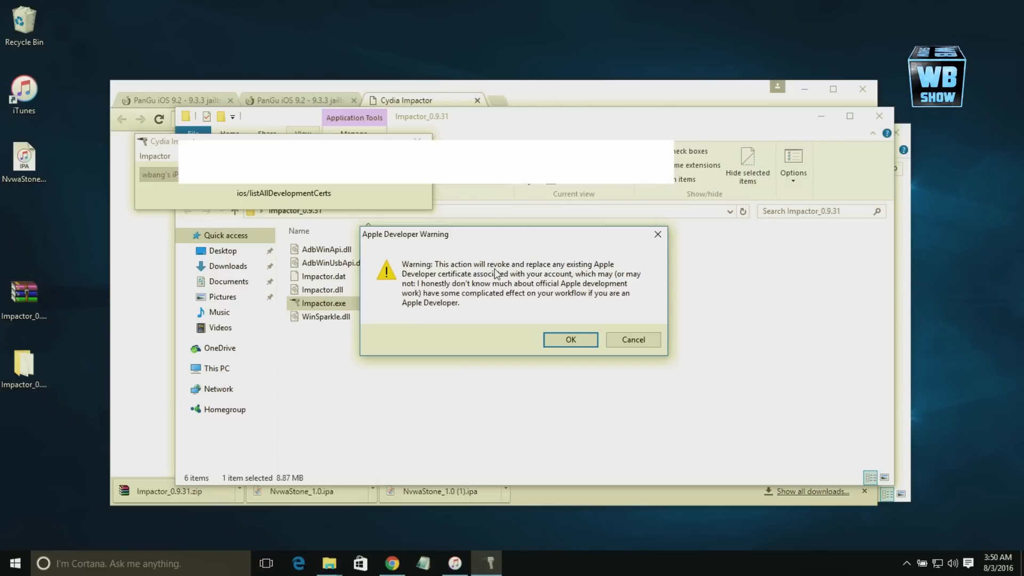
mouse_move(536, 273)
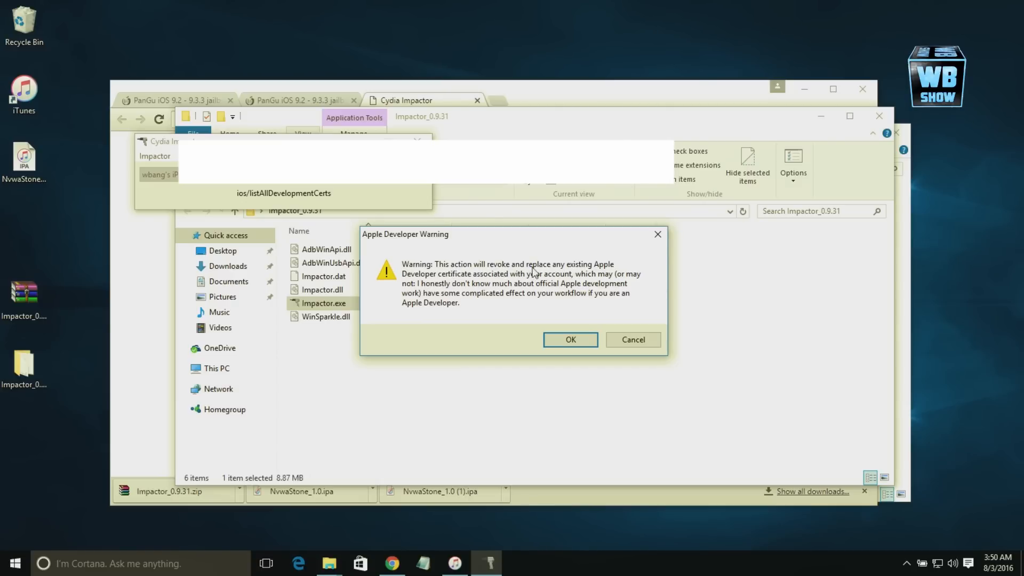
mouse_move(500, 281)
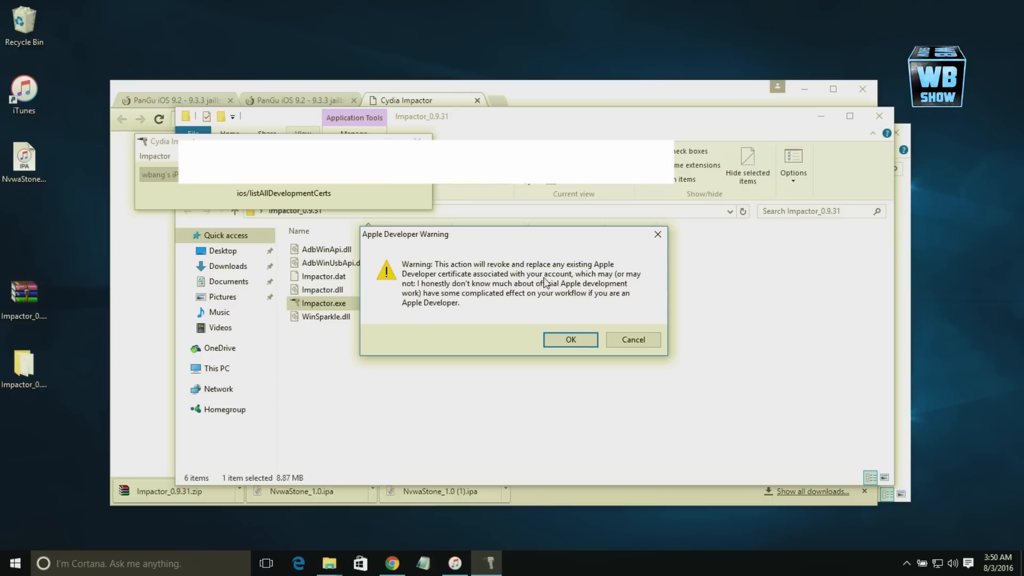
mouse_move(632, 281)
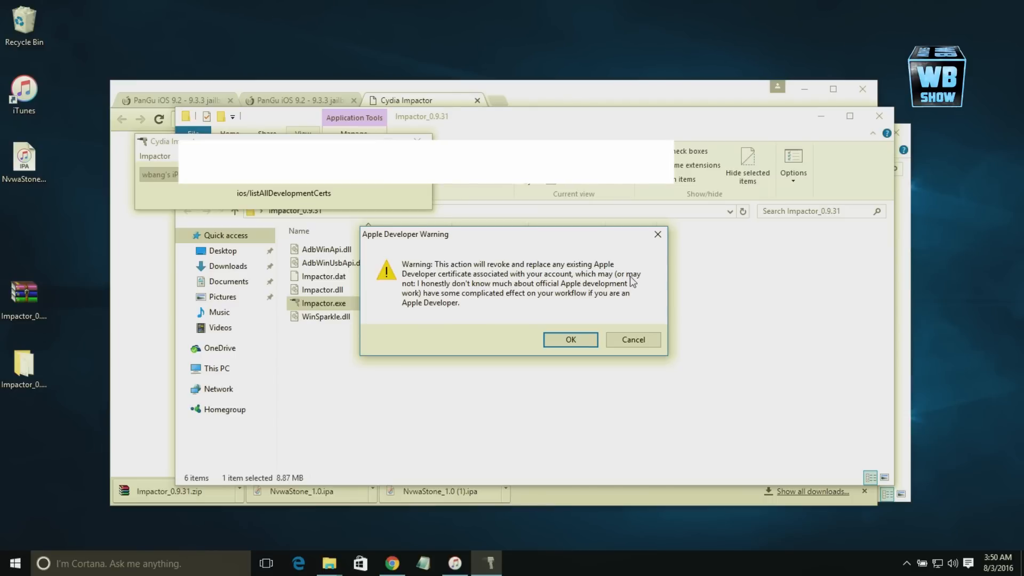
mouse_move(474, 289)
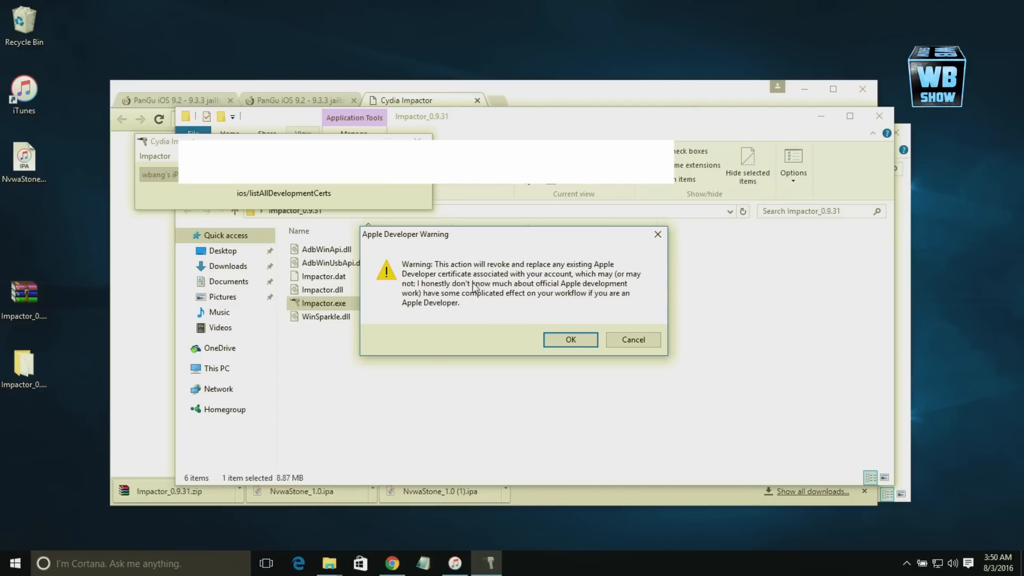
mouse_move(612, 285)
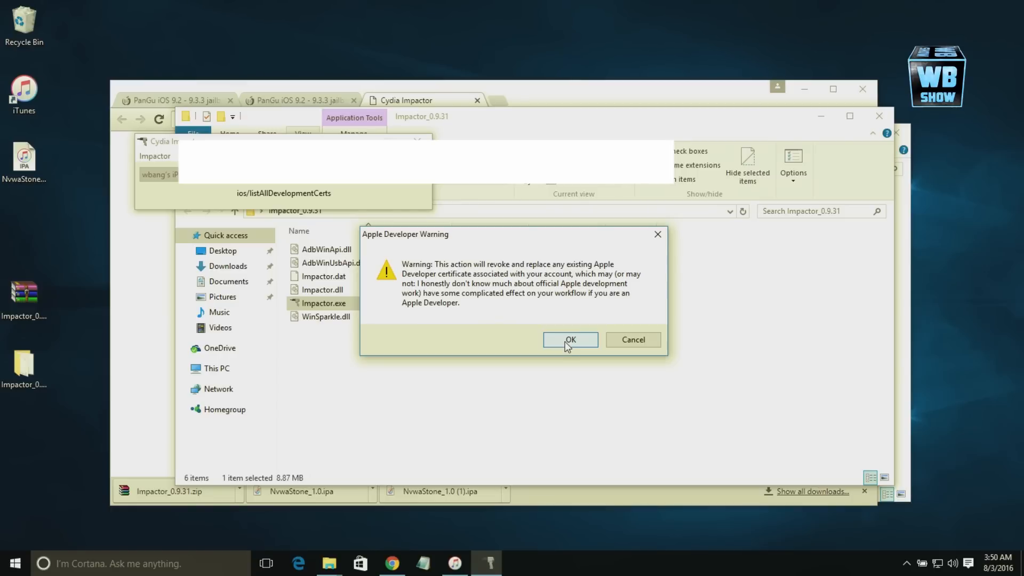
left_click(569, 339)
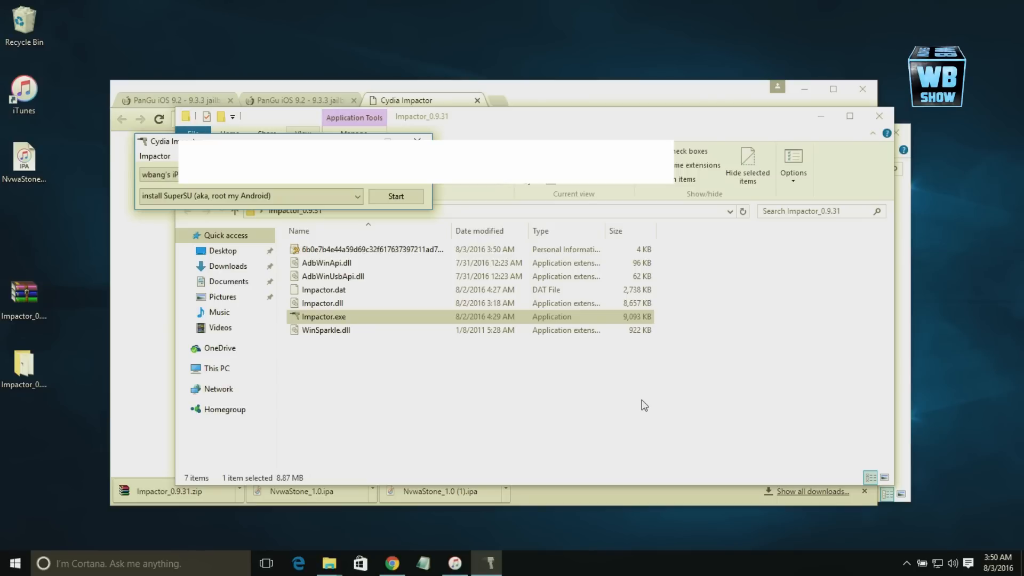
mouse_move(634, 382)
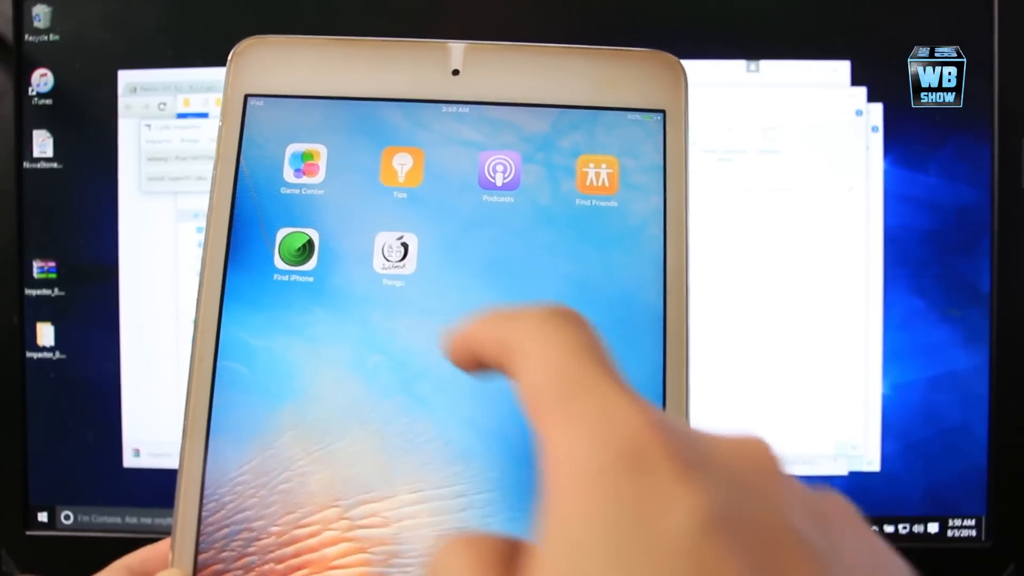
left_click(395, 255)
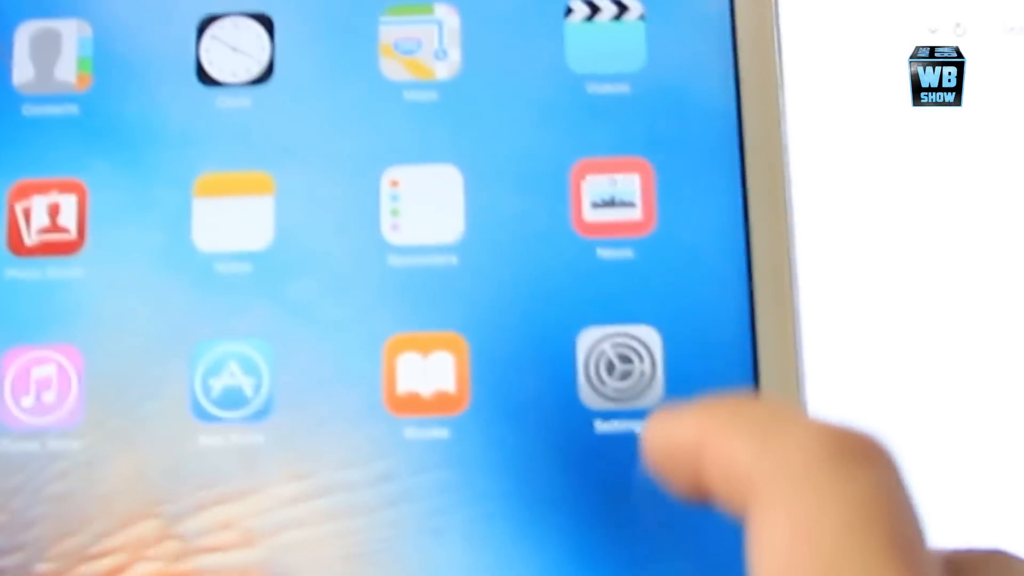
left_click(620, 367)
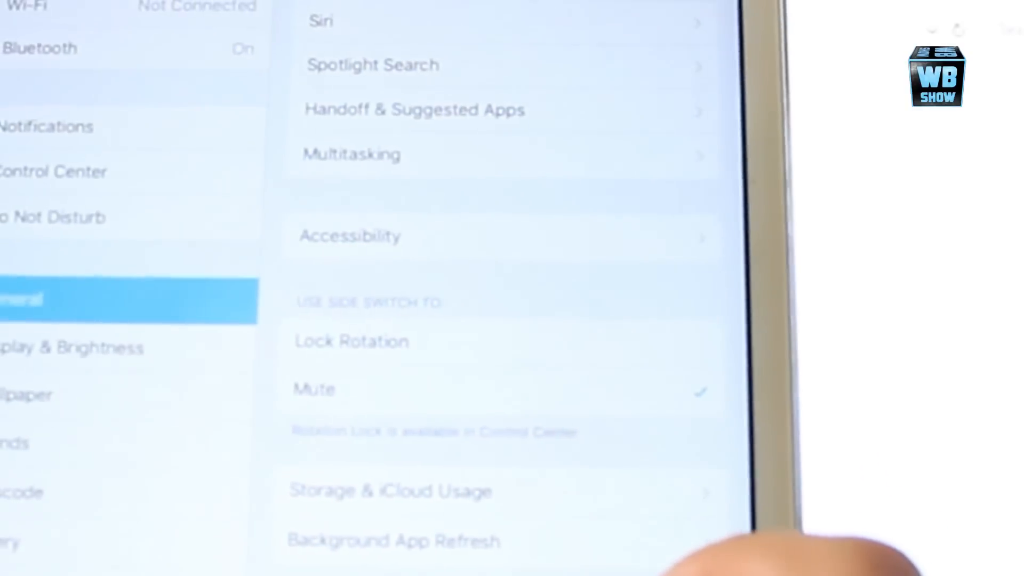
scroll("down", 3)
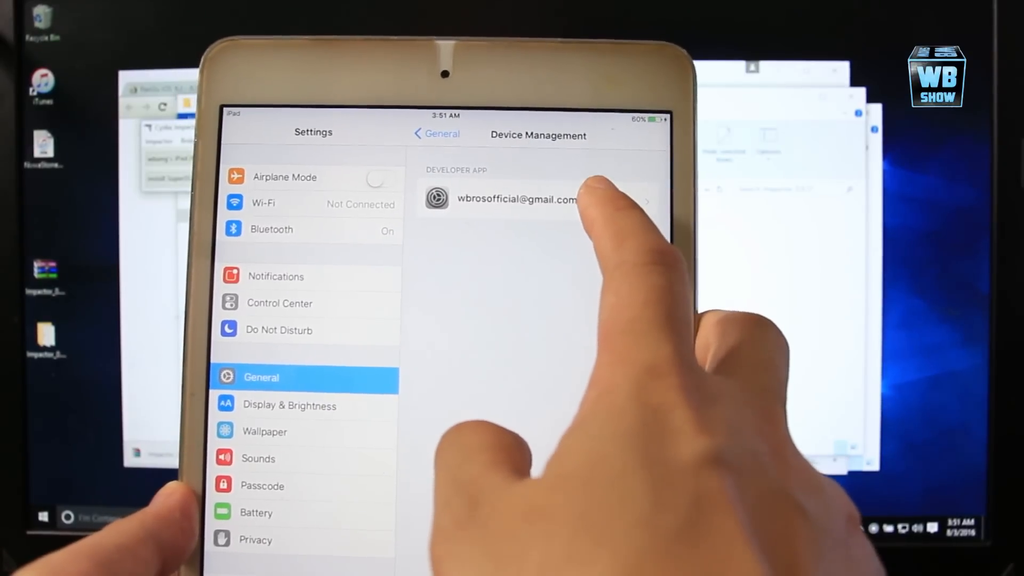
left_click(515, 199)
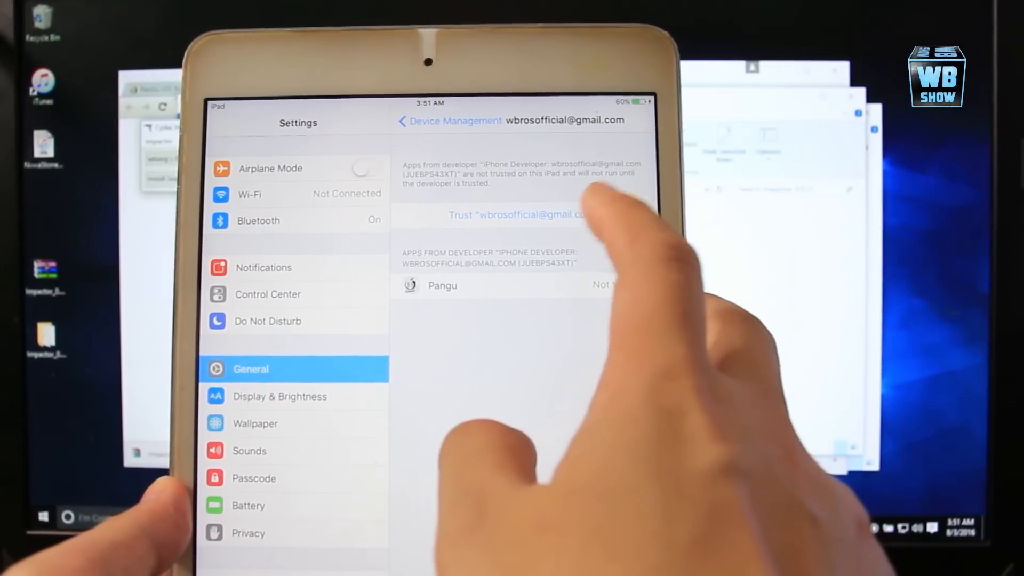
left_click(517, 214)
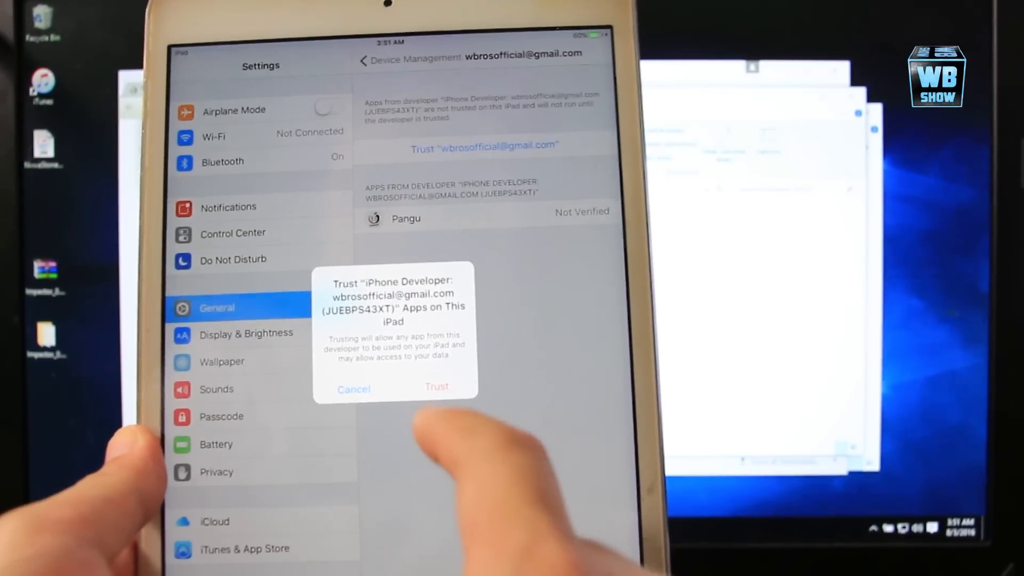
left_click(436, 386)
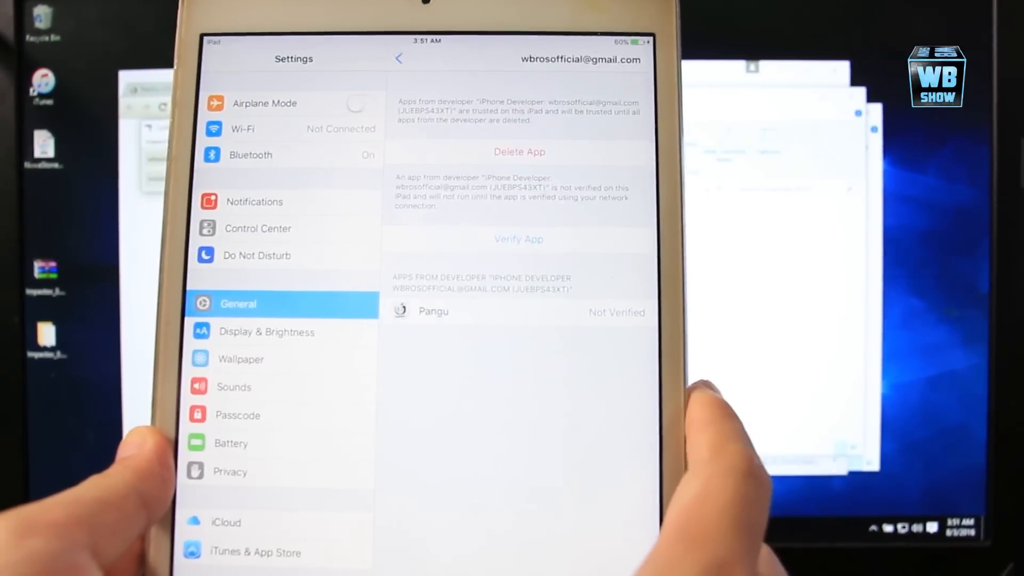
left_click(519, 239)
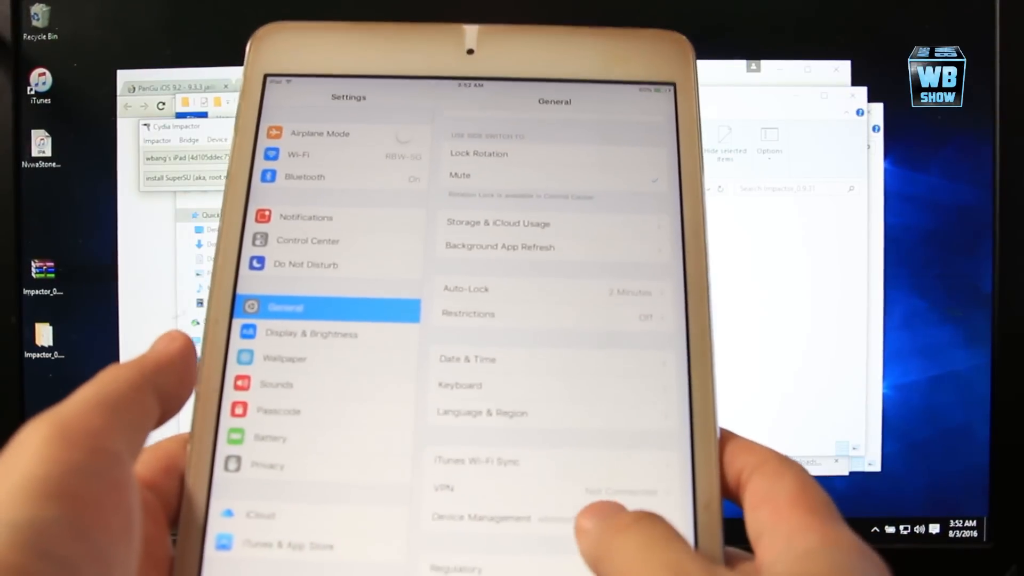
Verify the Pangu app from the developer profile in Device Management.
left_click(479, 517)
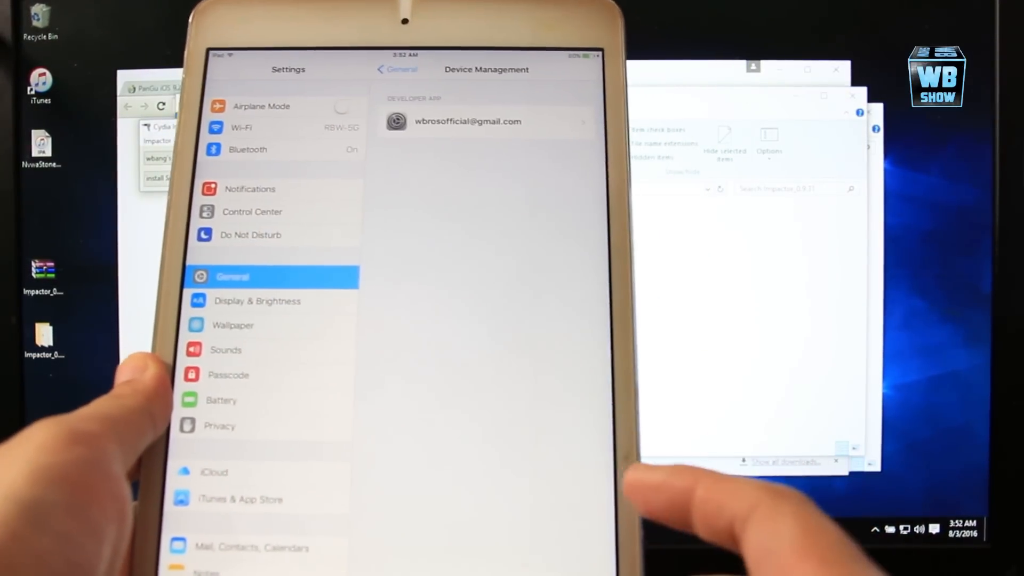
left_click(468, 122)
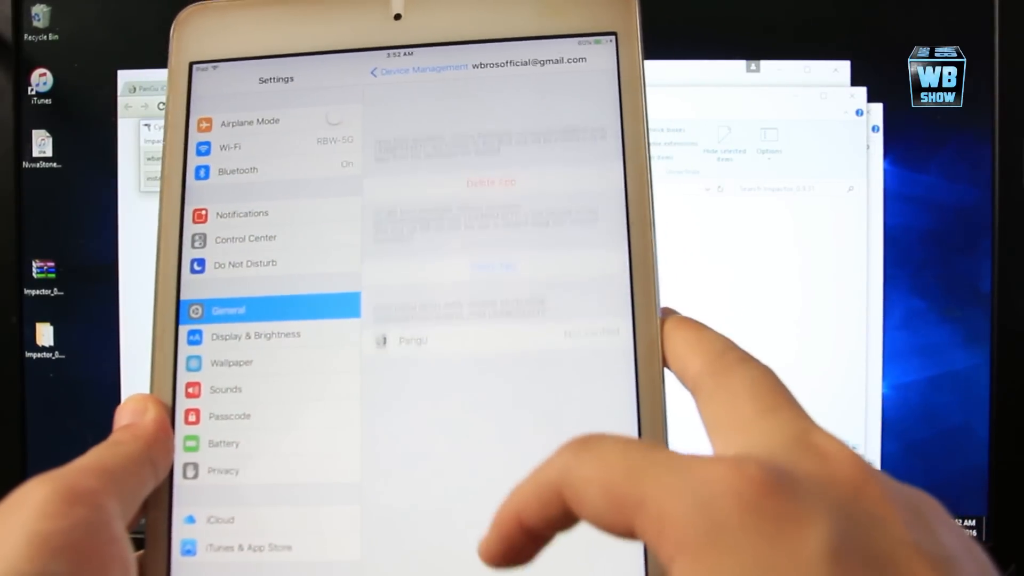
left_click(520, 235)
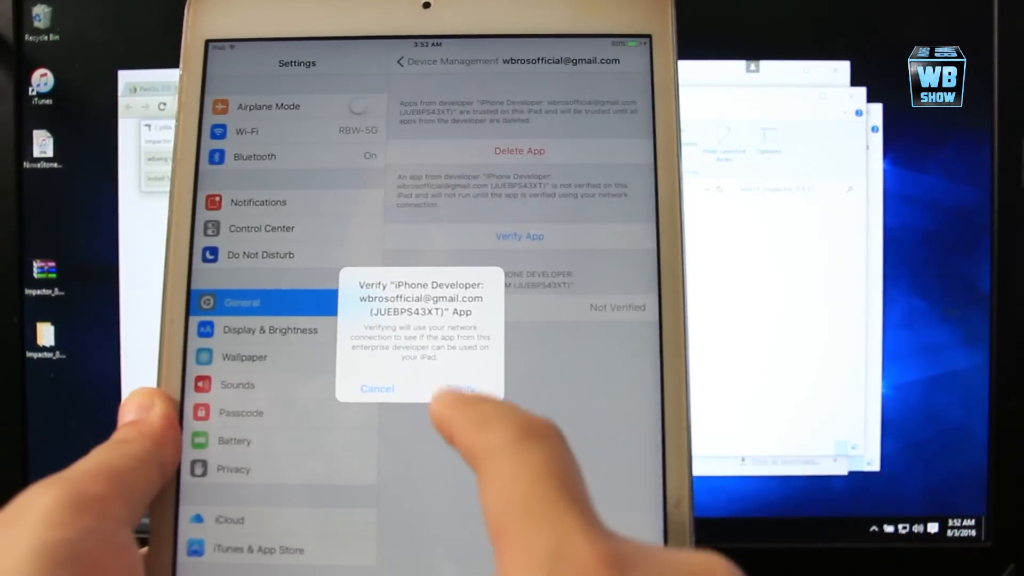
left_click(463, 389)
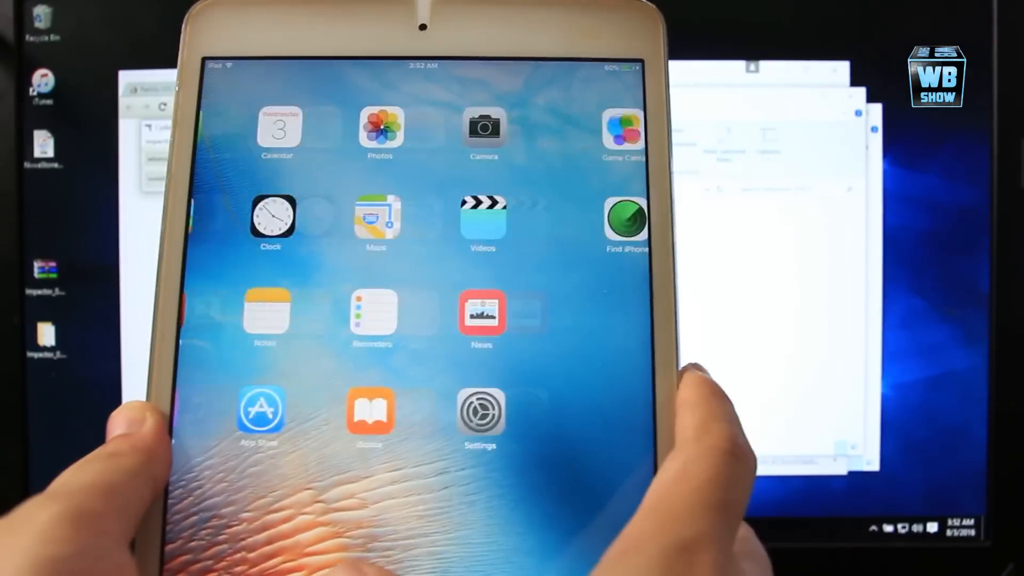
Open Pangu, dismiss its notification prompt, and tap START to begin the jailbreak.
scroll("left", 3)
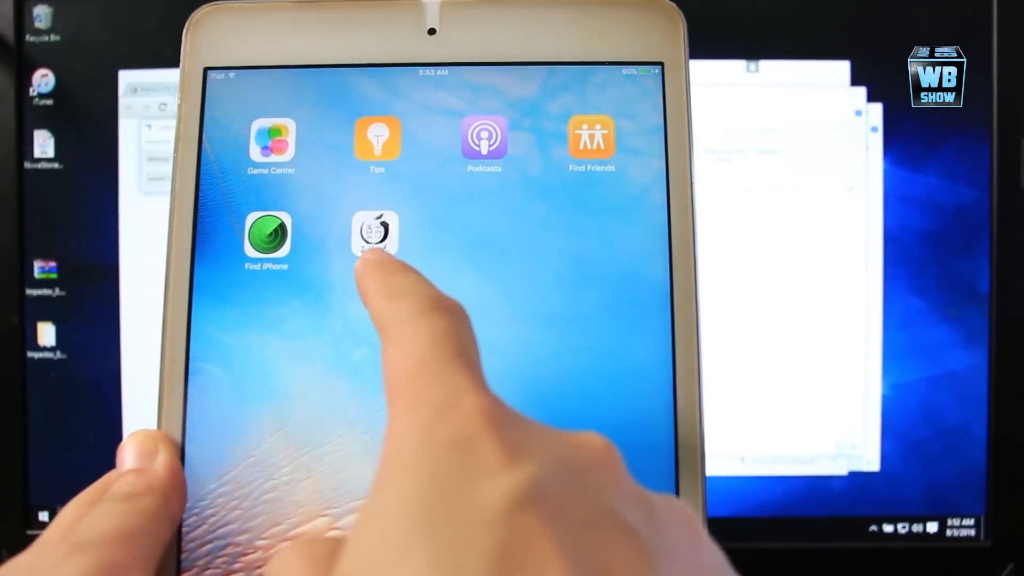
left_click(376, 235)
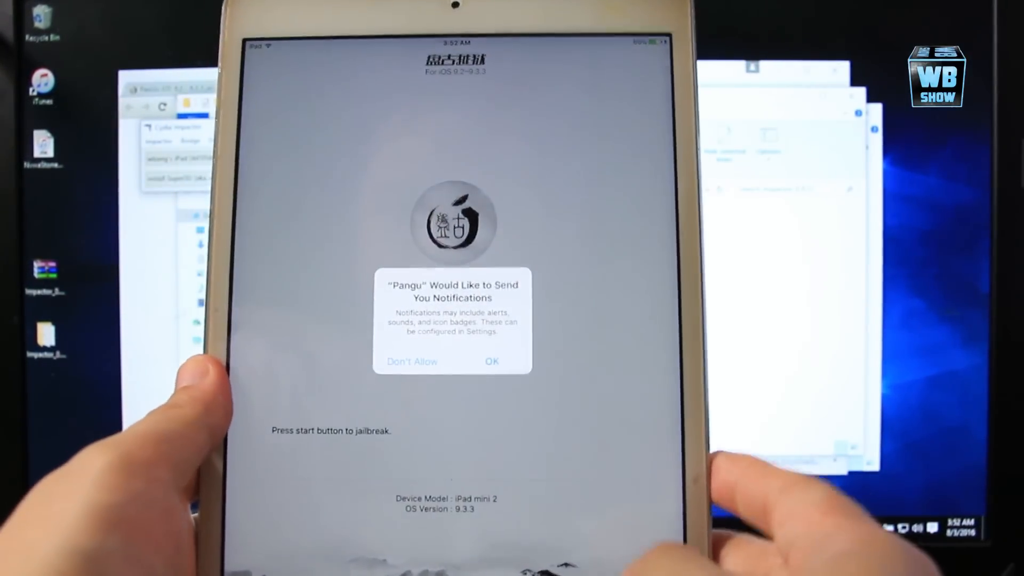
left_click(491, 361)
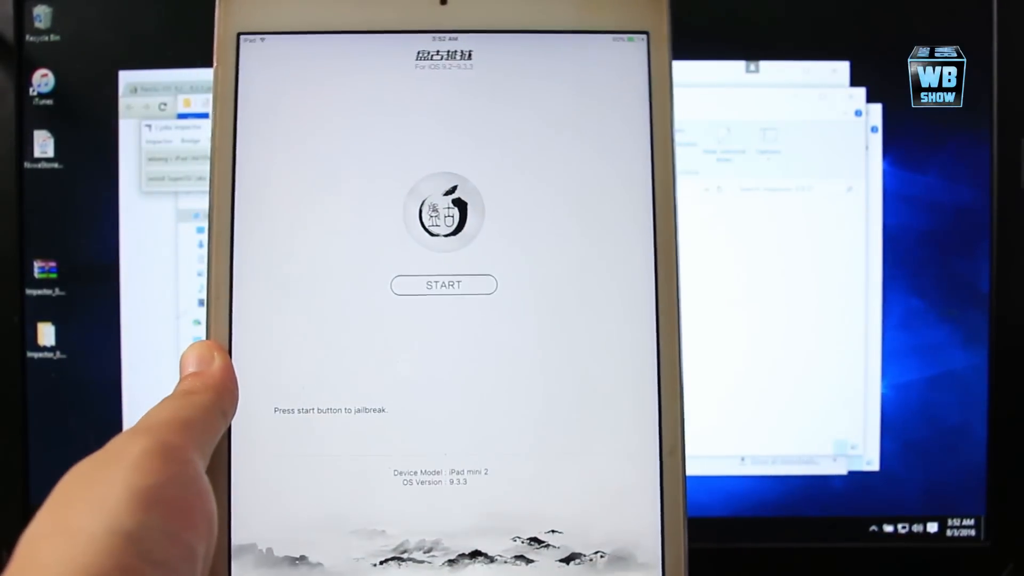
left_click(443, 285)
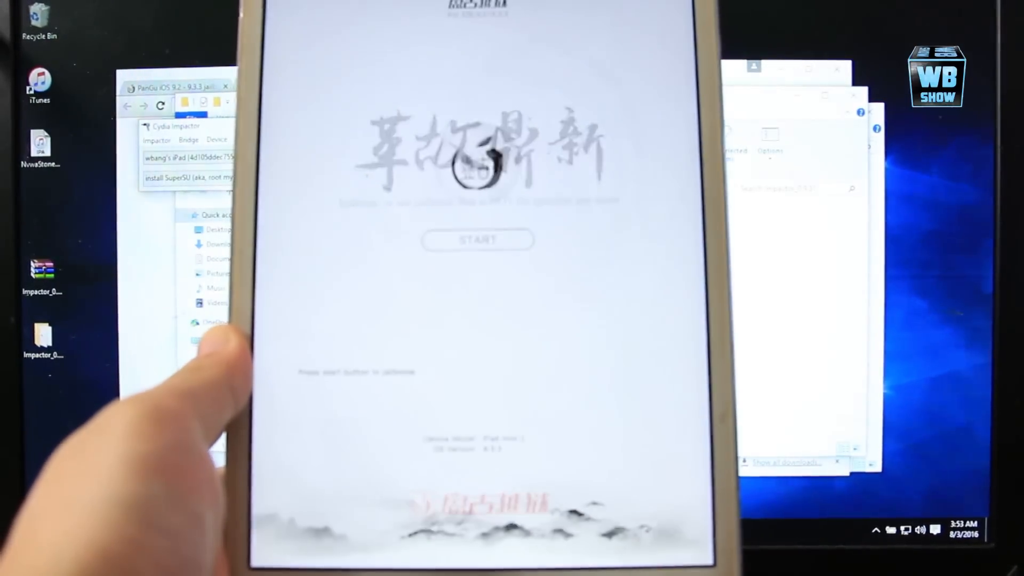
Answer Pangu's prompt while the jailbreak runs until Cydia appears on the home screen.
left_click(478, 239)
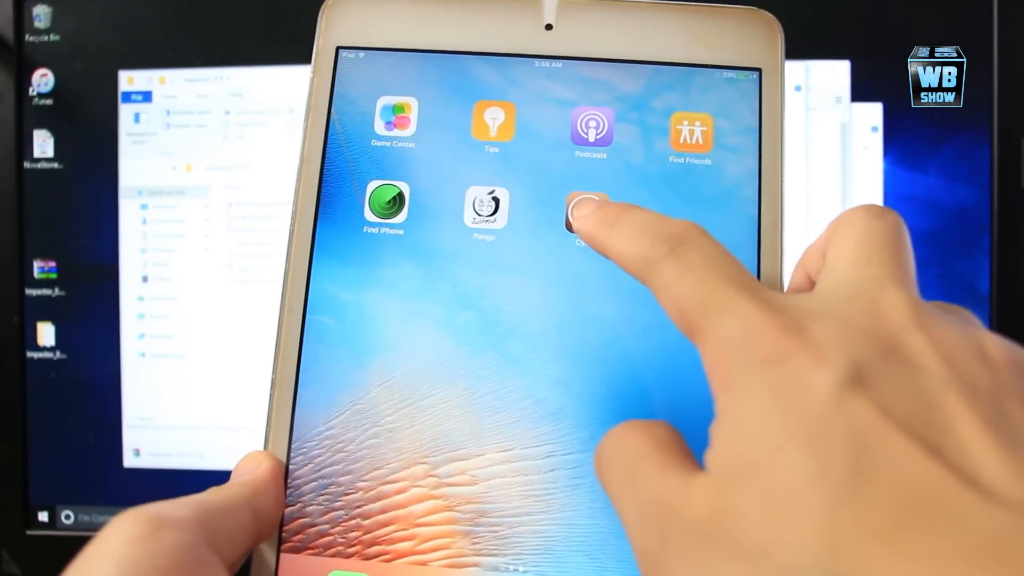
Check Cydia, reopen Pangu, and tap START to re-enable the jailbreak.
left_click(585, 209)
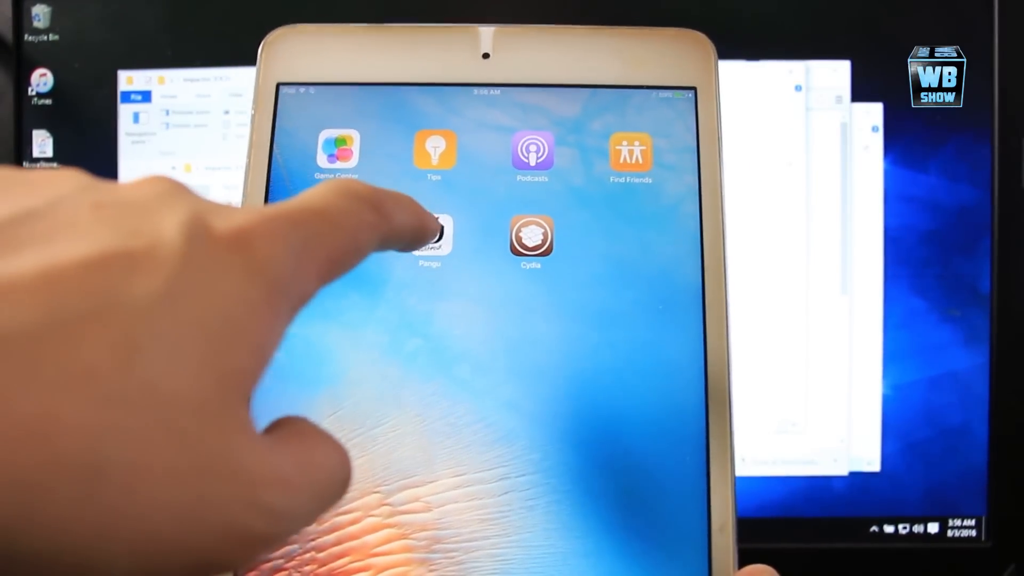
left_click(429, 235)
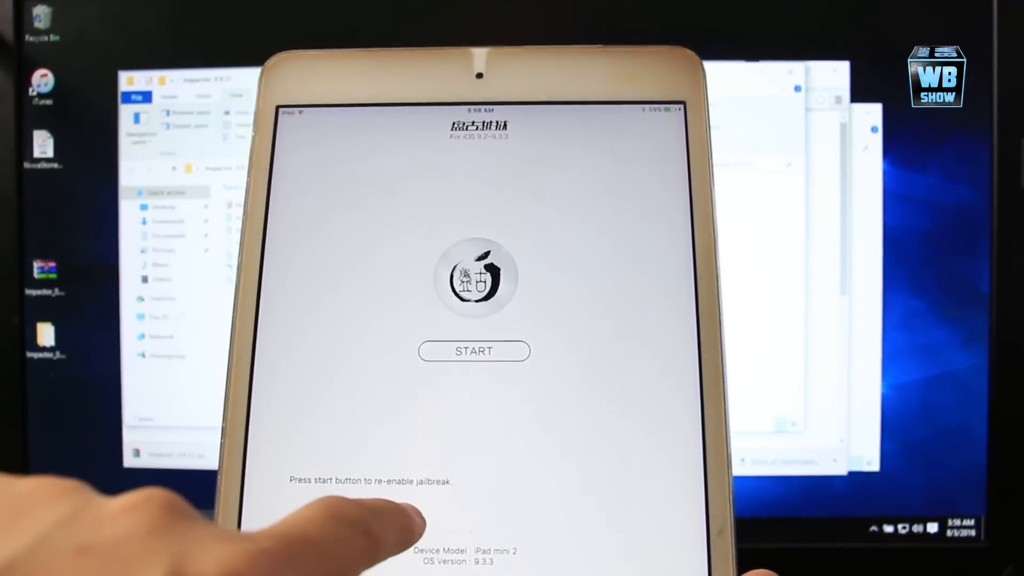
left_click(473, 351)
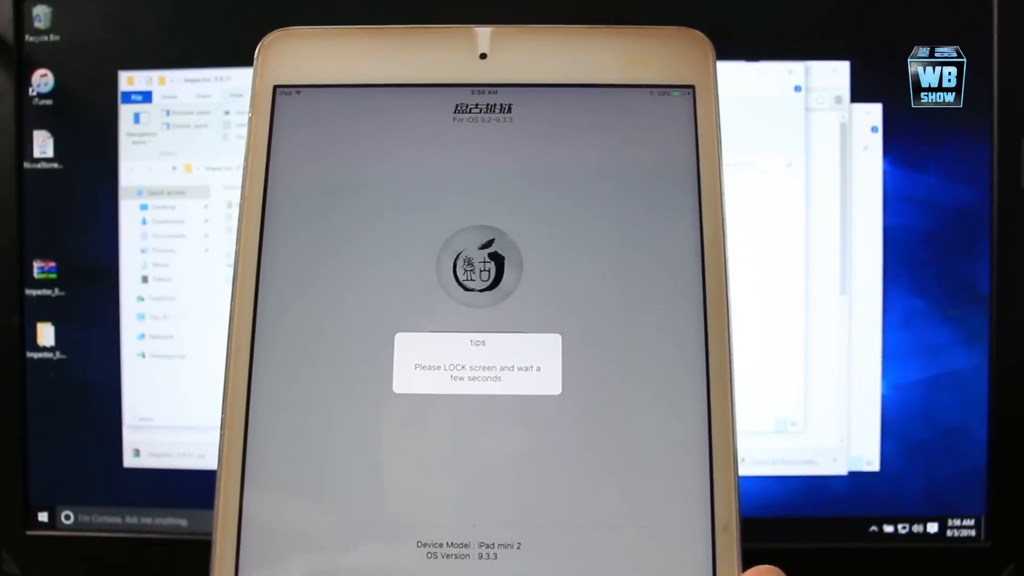